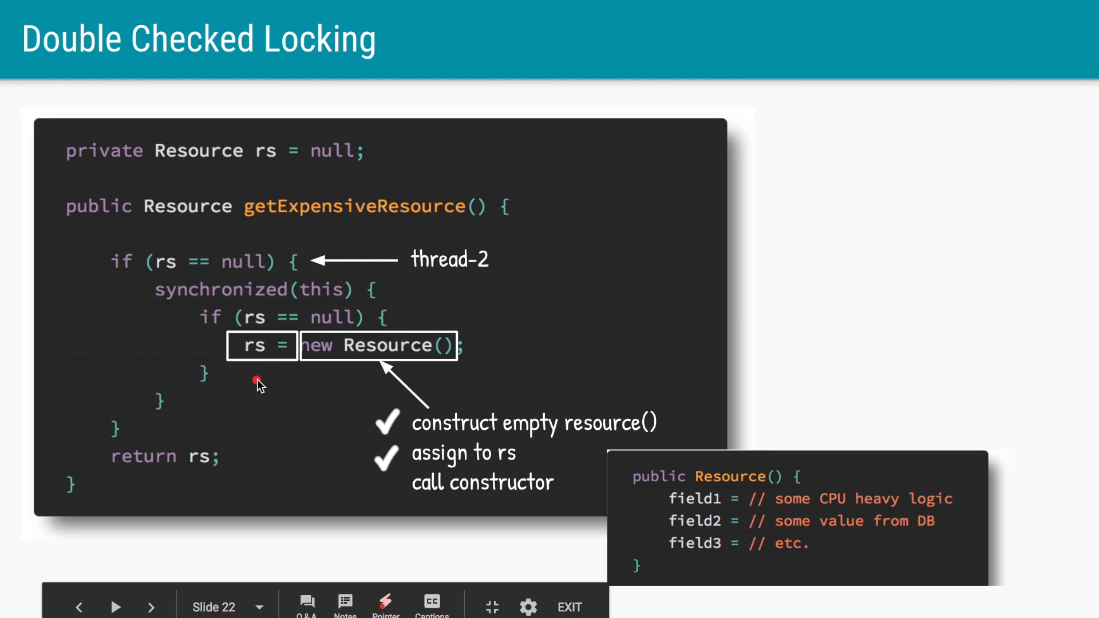
mouse_move(671, 512)
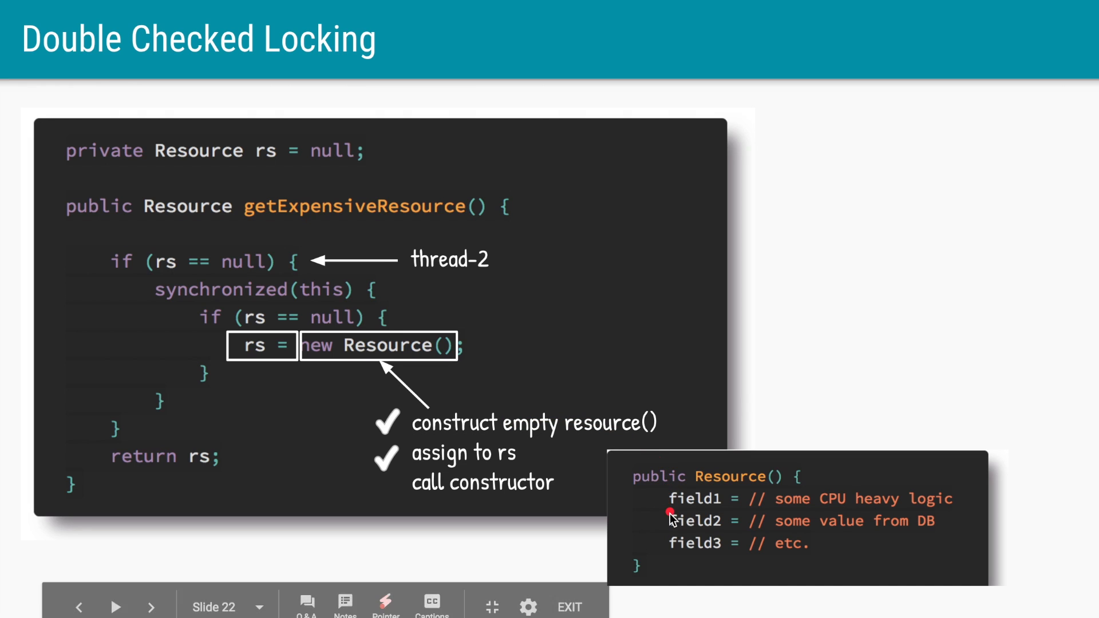
mouse_move(372, 468)
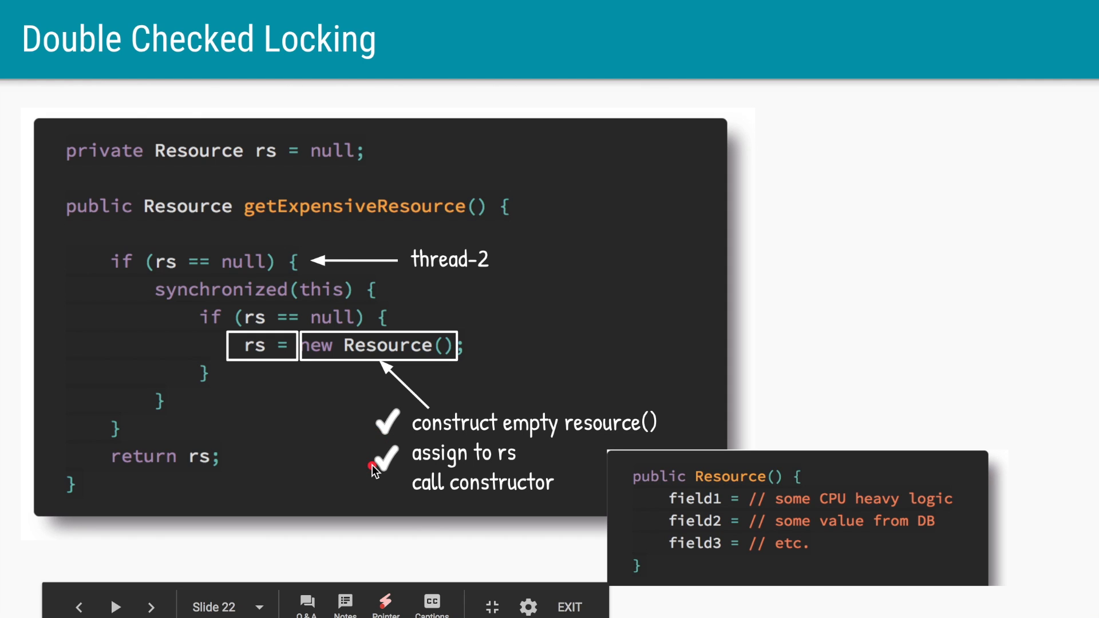
mouse_move(644, 554)
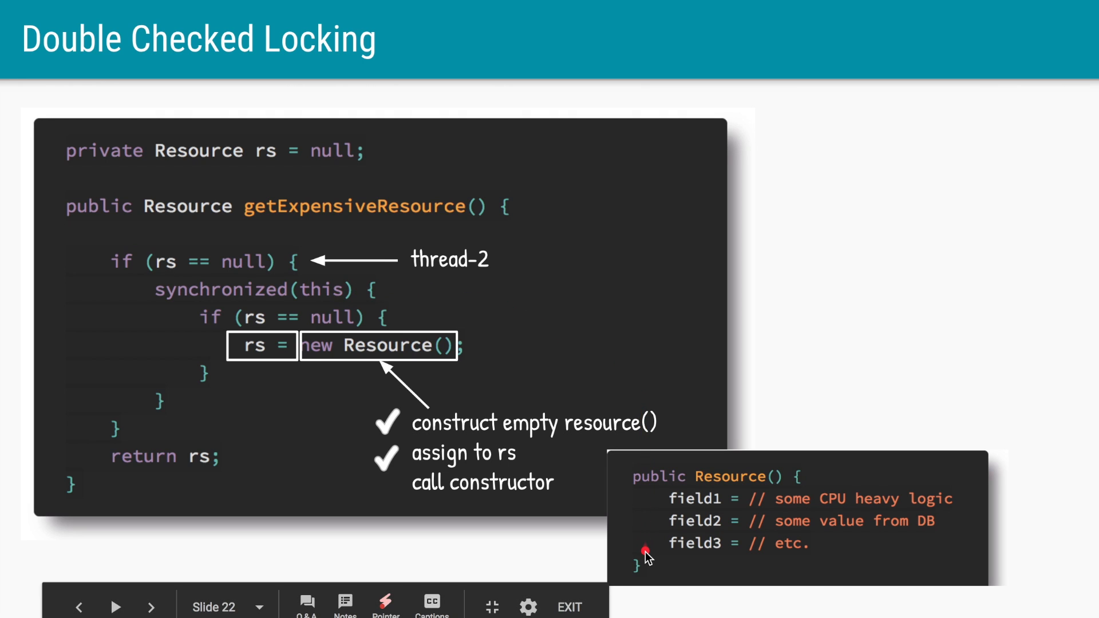
mouse_move(234, 485)
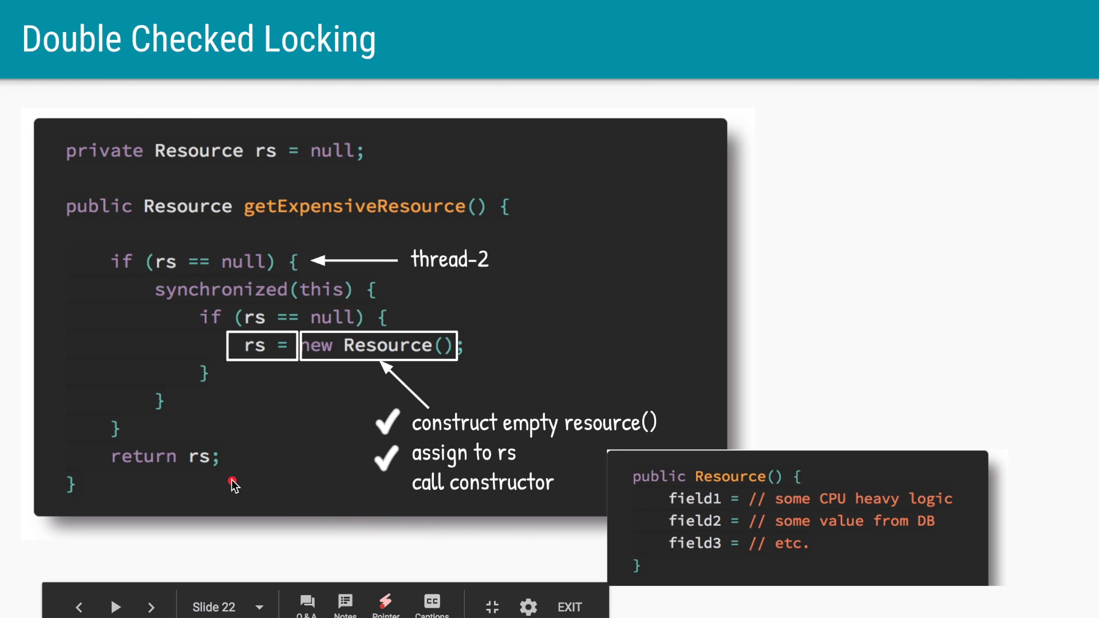
left_click(151, 606)
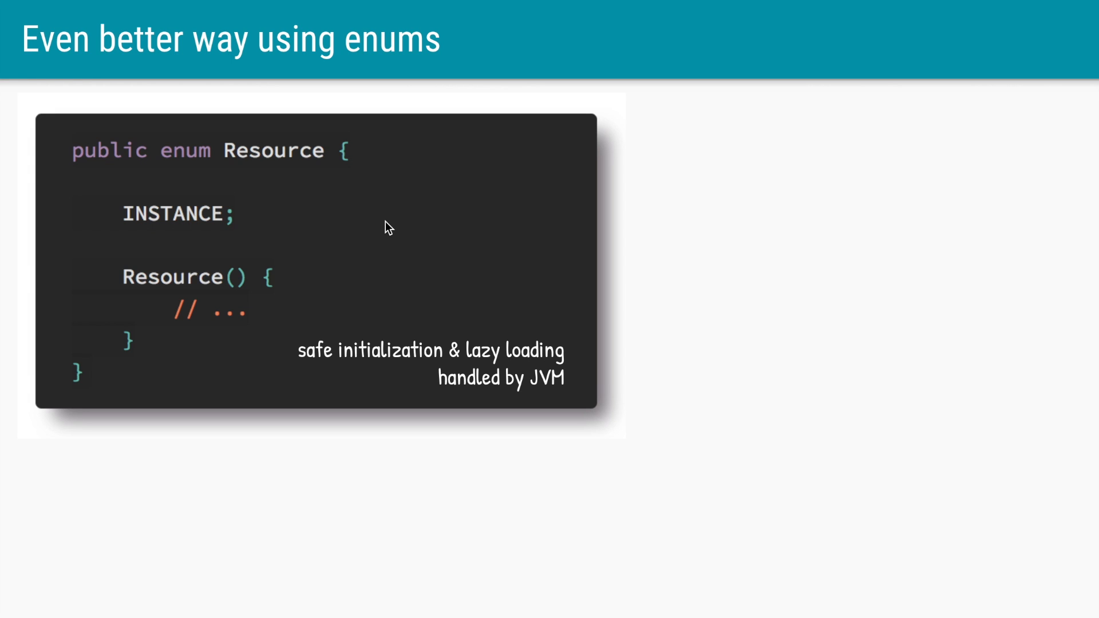
mouse_move(177, 257)
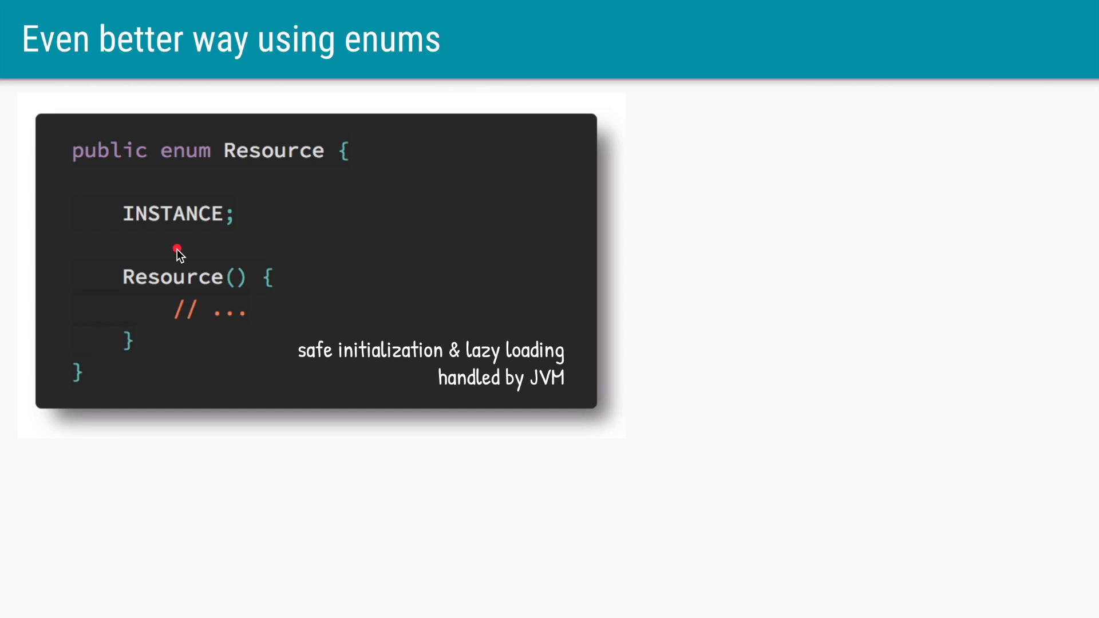
mouse_move(206, 234)
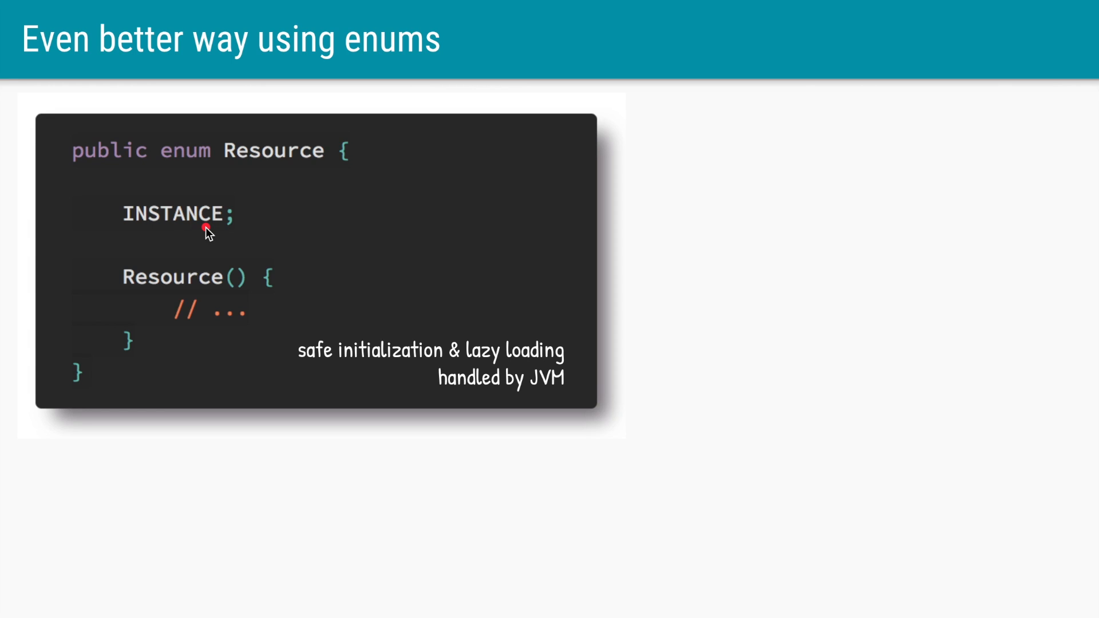
mouse_move(180, 236)
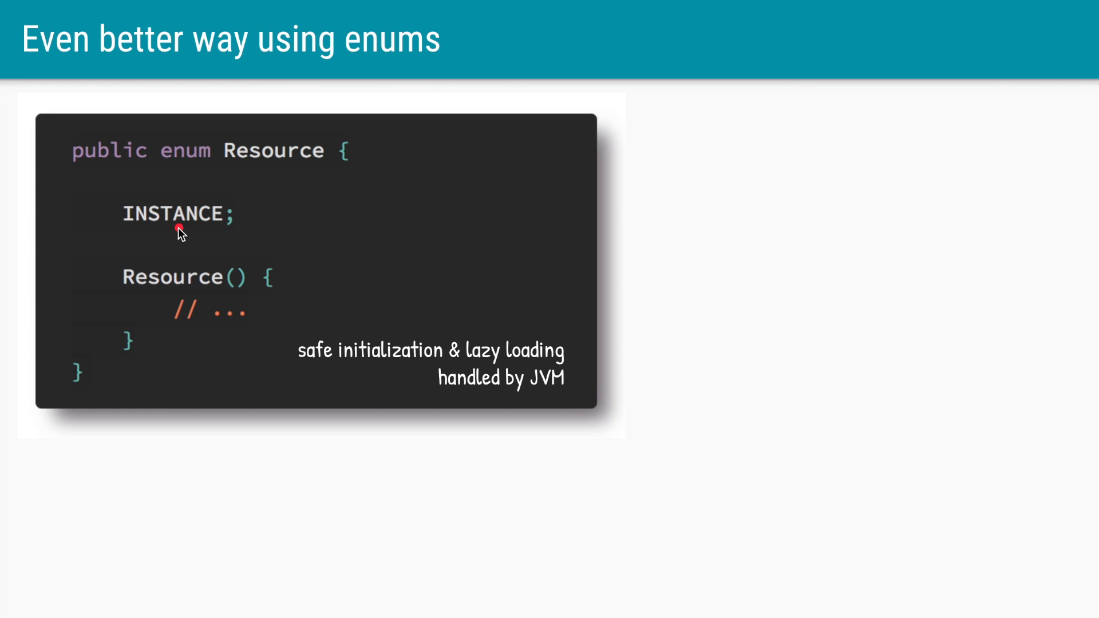
mouse_move(195, 247)
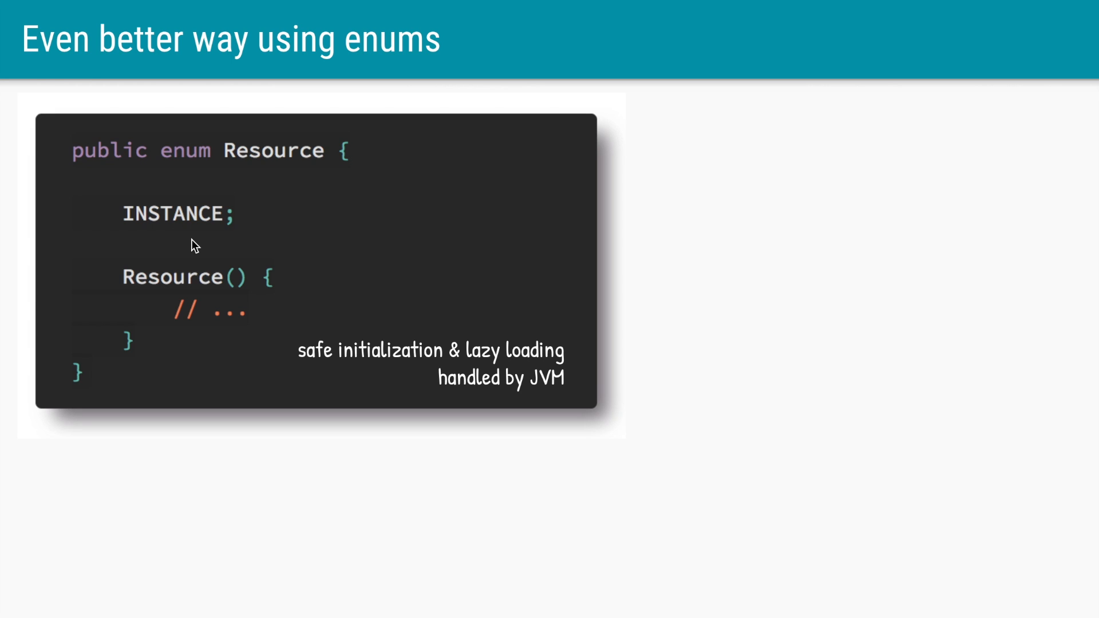